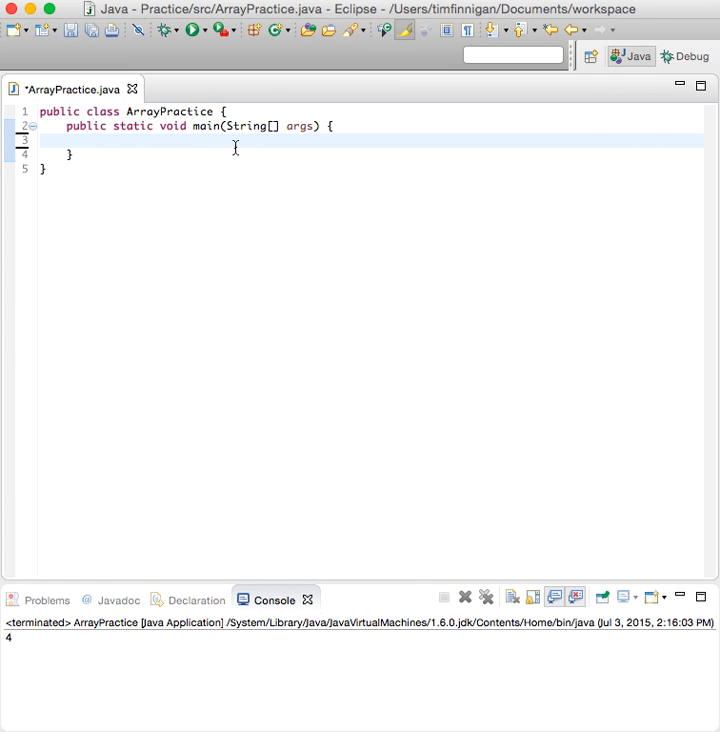
Step: Declare int[][] num in main with four rows of 1, 2, 3, 4
text(int[][])
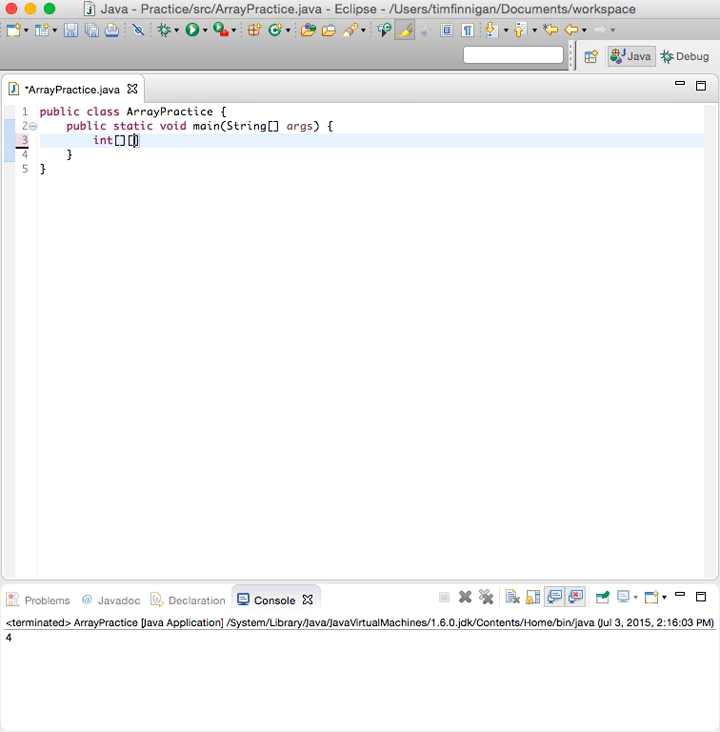
text(num = {)
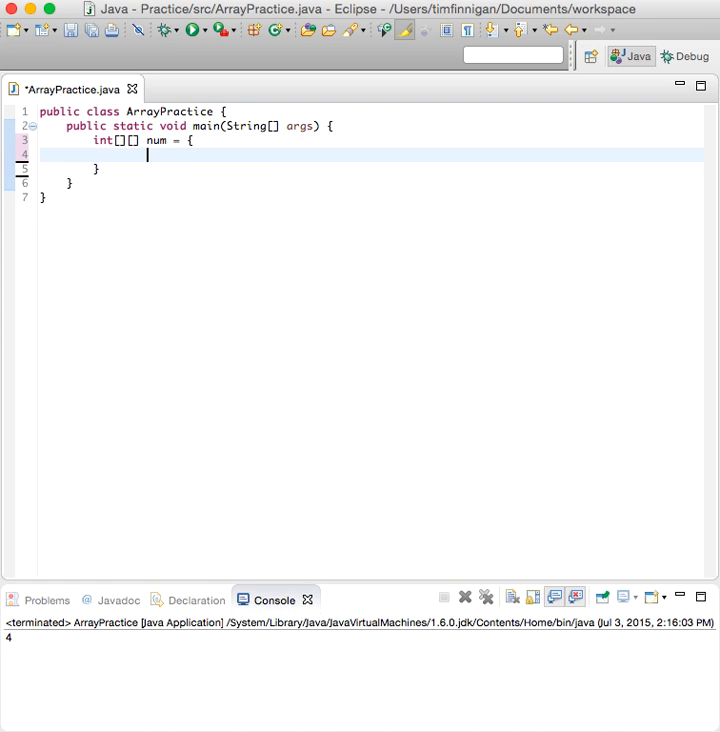
text({ 1)
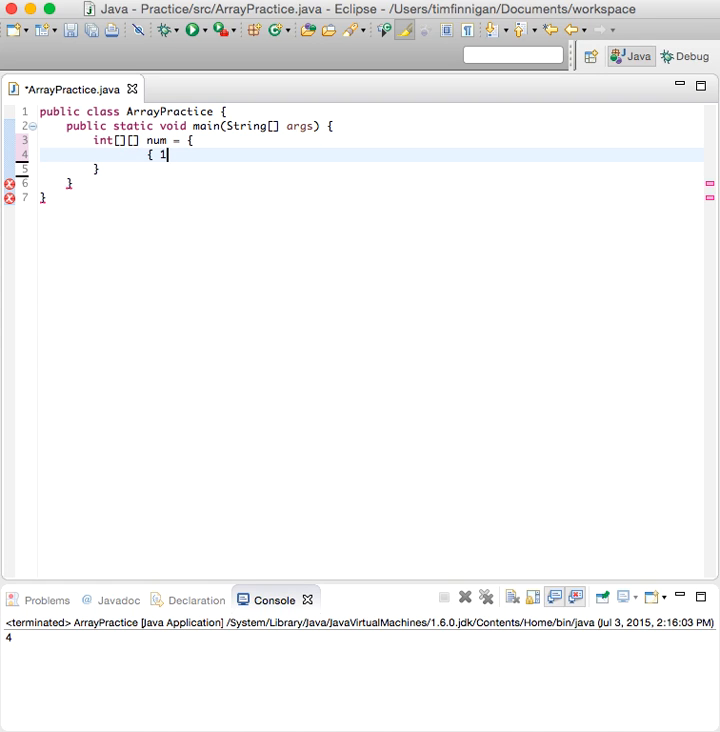
text(, 2, 3, 4 },)
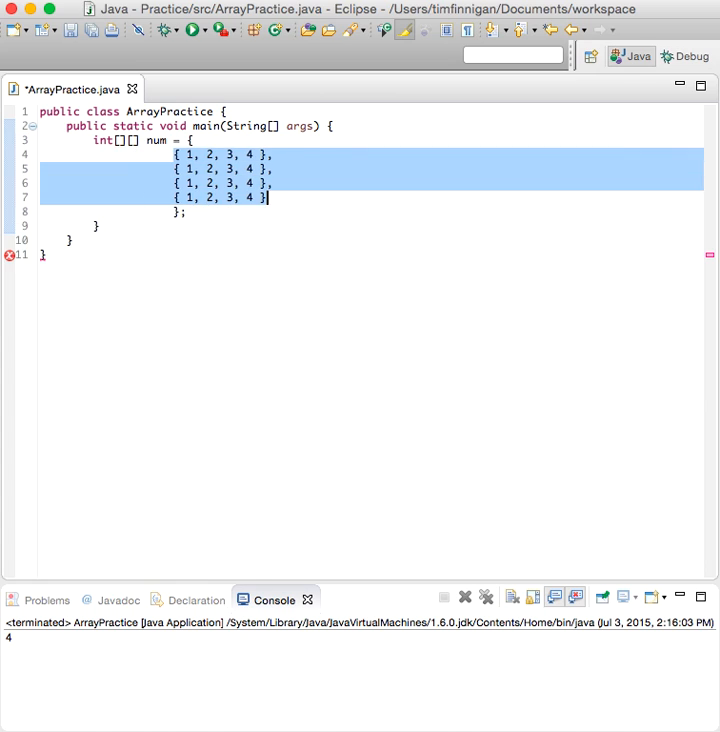
click(184, 212)
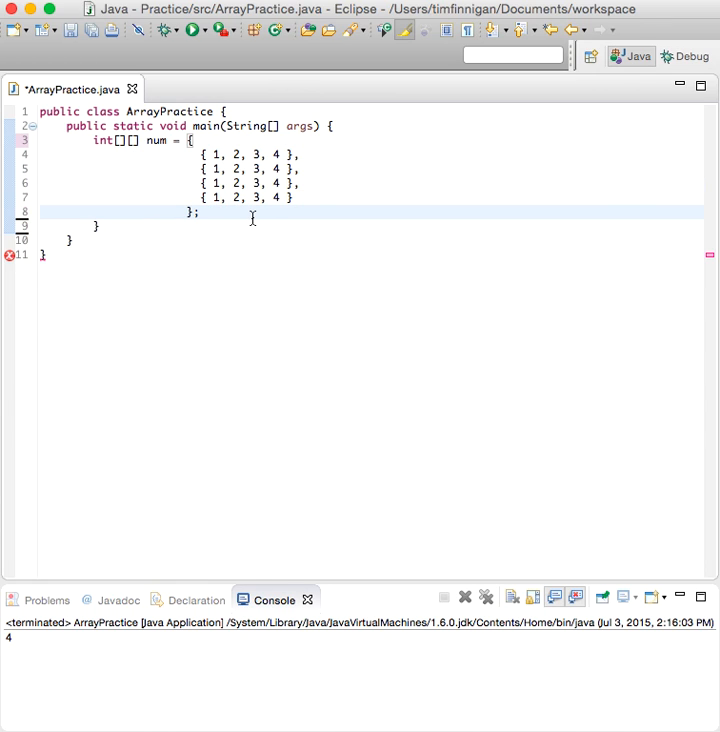
mouse_move(218, 216)
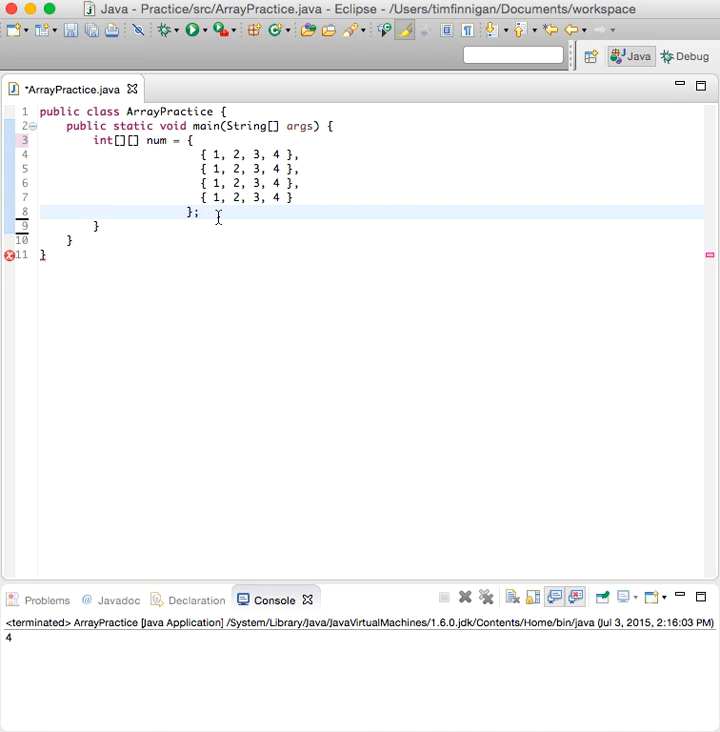
Step: Declare int columnTotal = 0 and start a for loop over num.length
text(int)
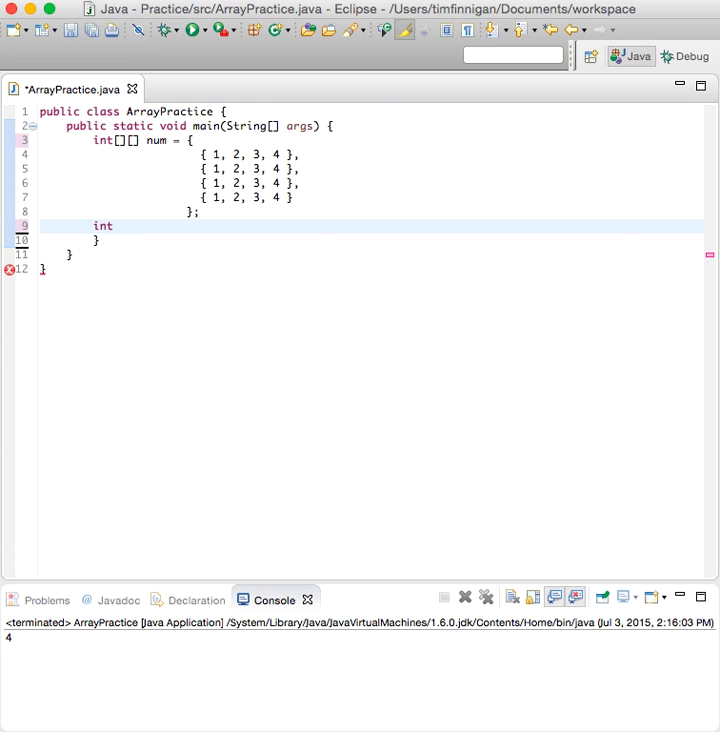
text(columnTotal = 0;)
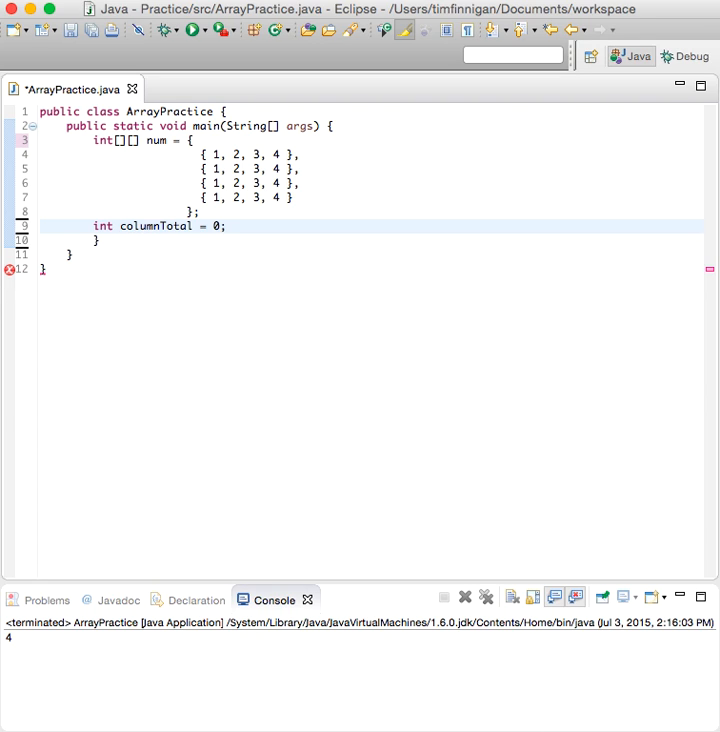
text(for)
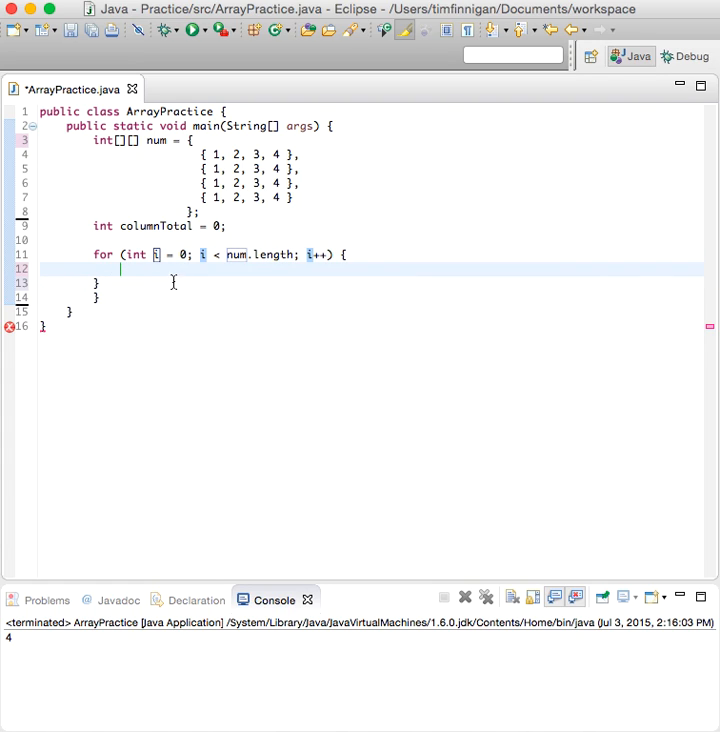
Step: Write the loop body columnTotal += num[i][0]; adding each row's first element
text(column)
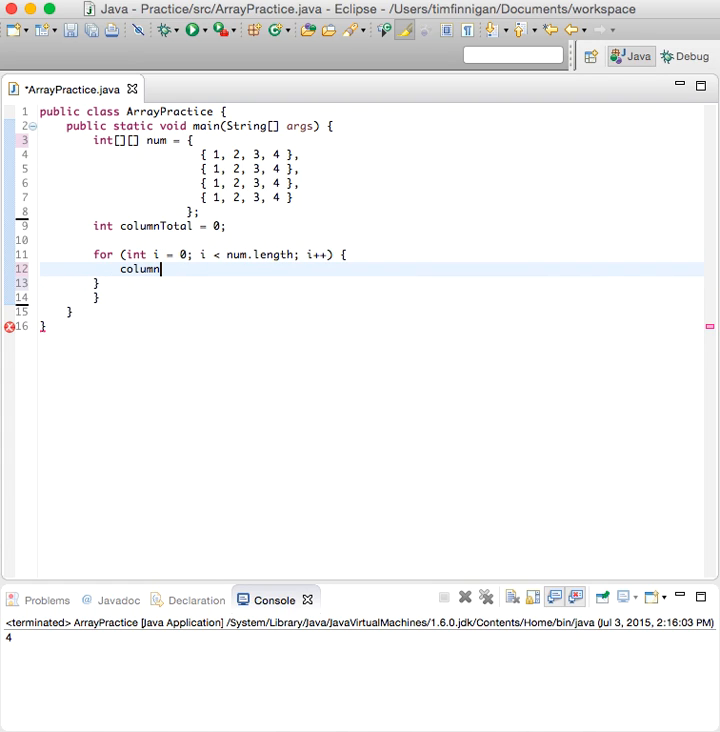
text(Total)
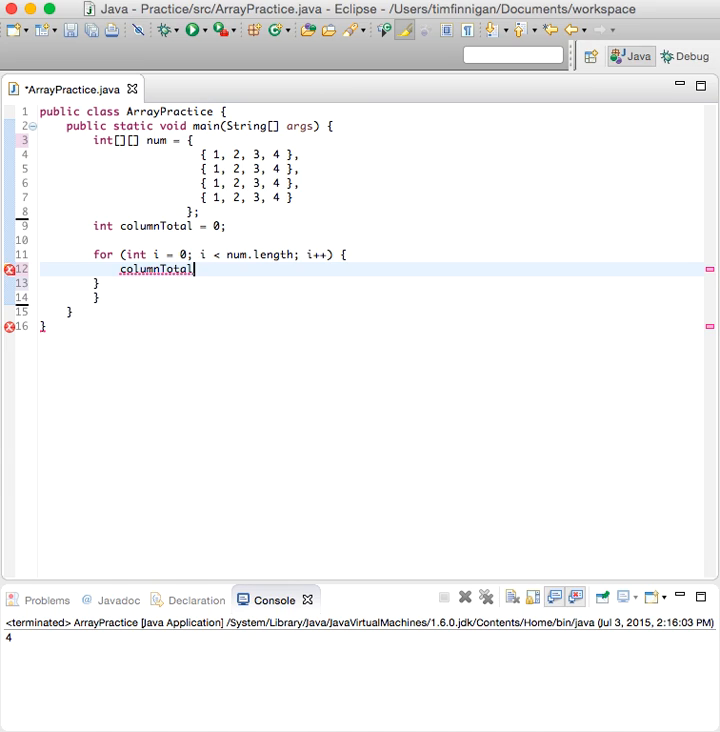
text(+)
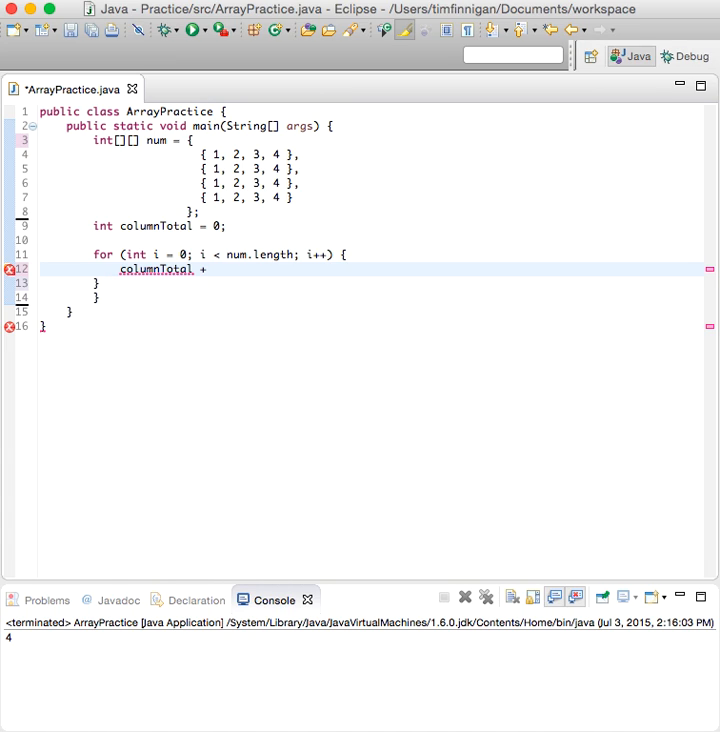
text(=)
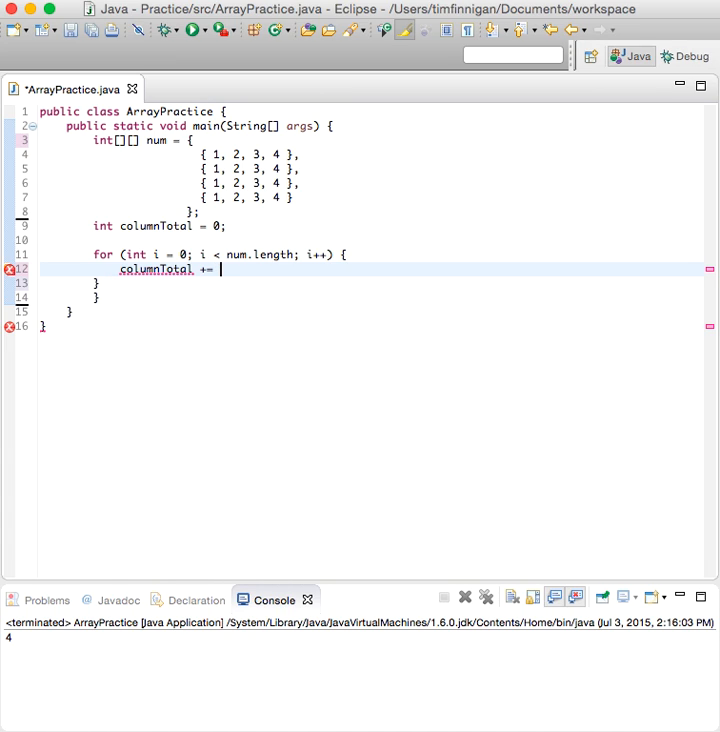
text(num[i)
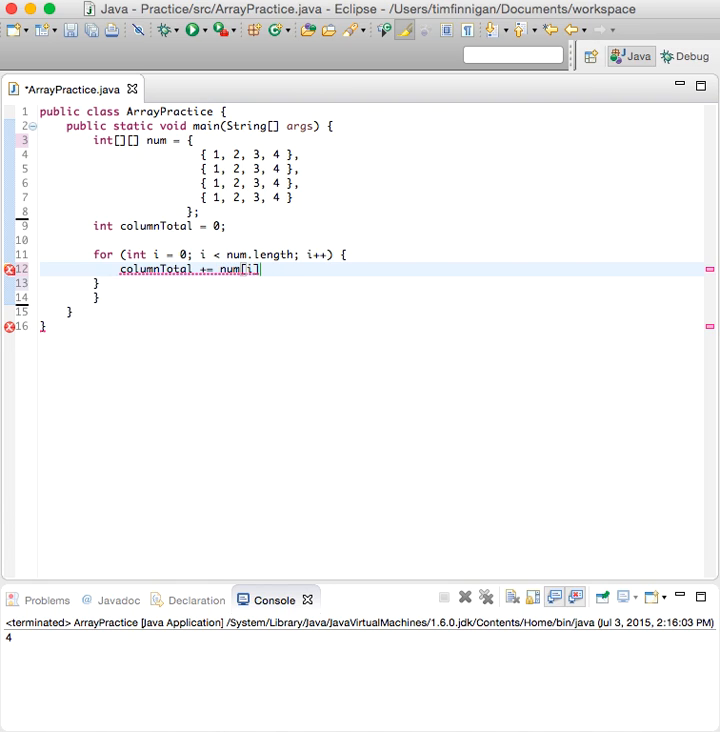
text([0])
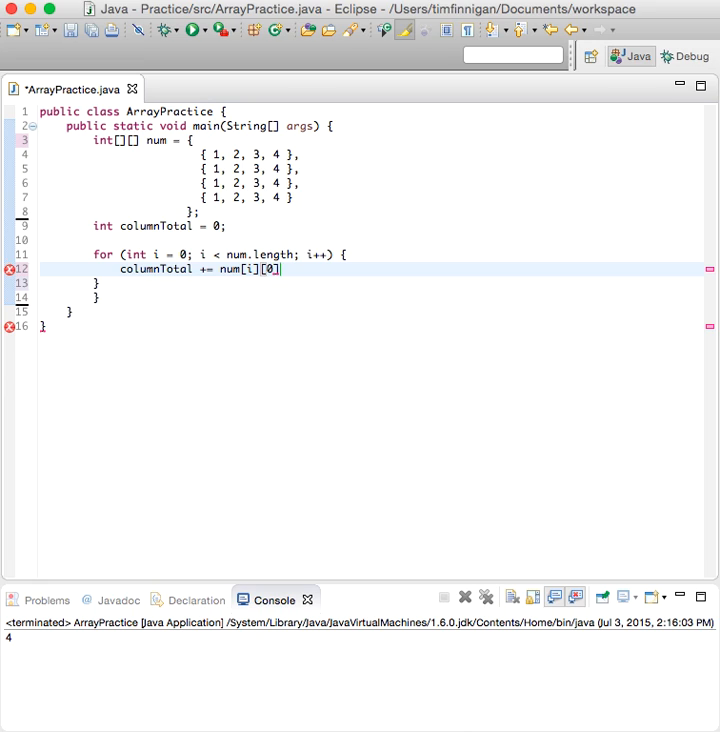
text(;)
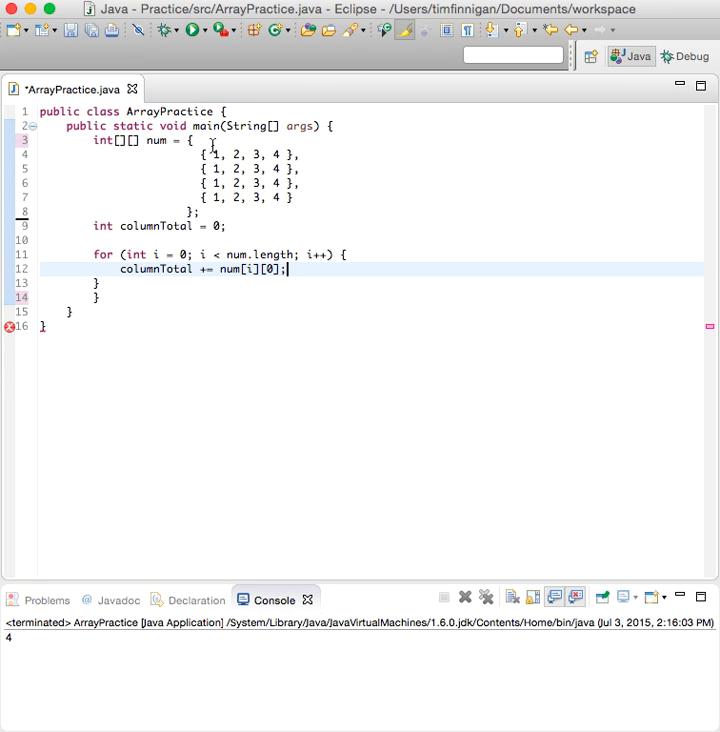
drag(204, 150, 204, 198)
text(//)
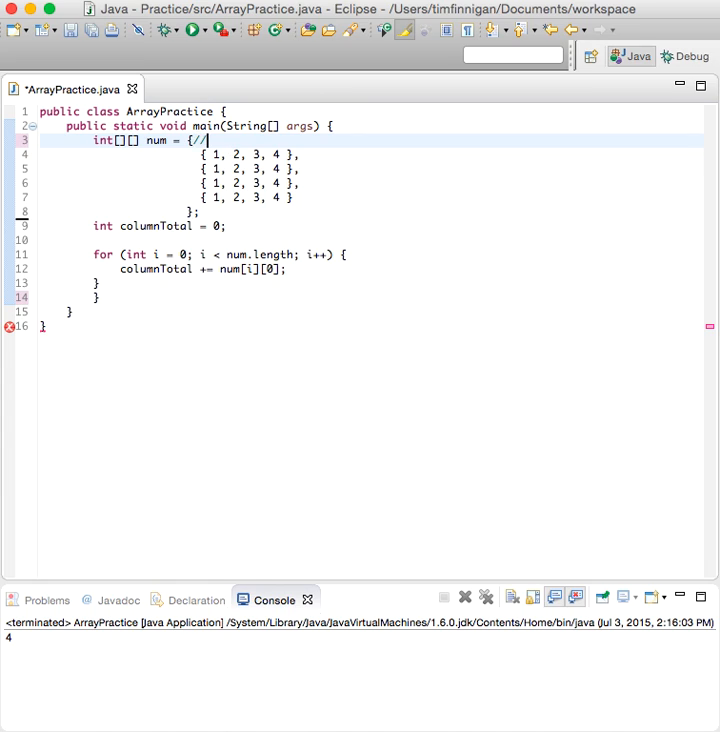
Step: Comment // 0 1 2 3 beside num's opening brace and remove the stray closing brace
text(0 1)
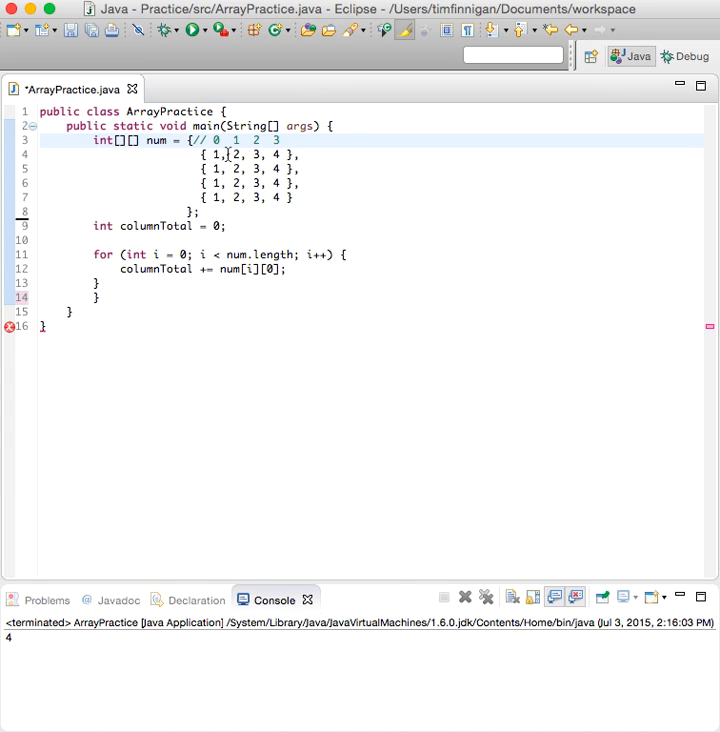
double_click(216, 140)
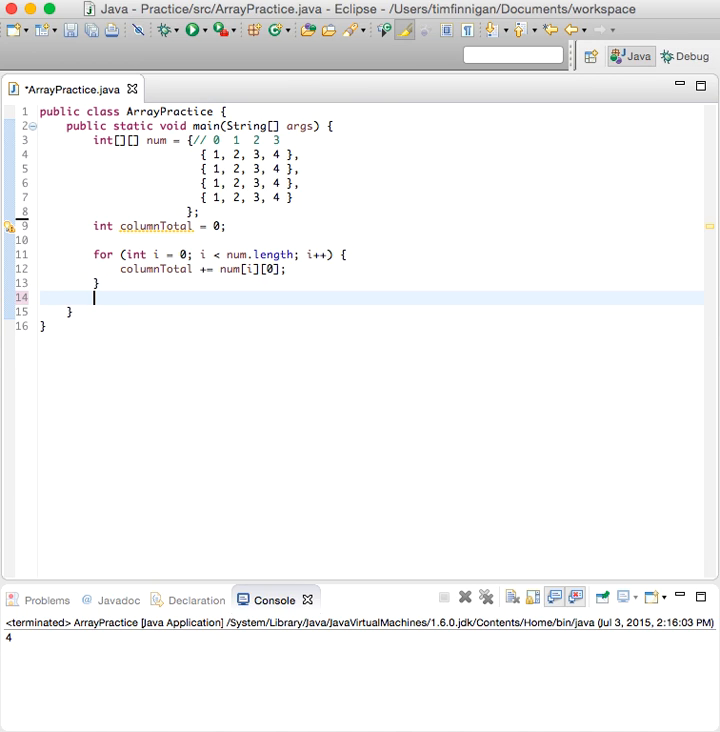
Step: Add System.out.println(columnTotal); after the loop and run, printing 4
text(print)
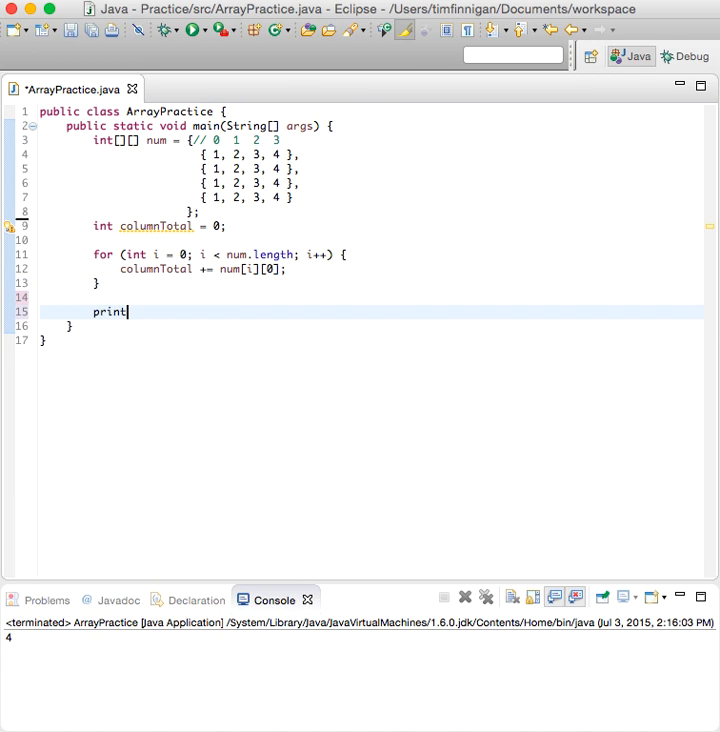
text(ln)
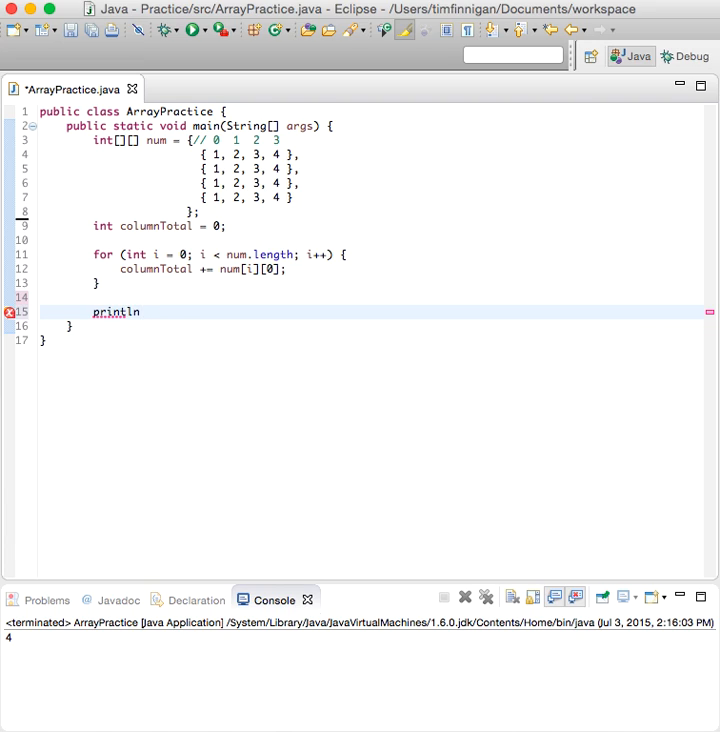
text(System.out.println("");)
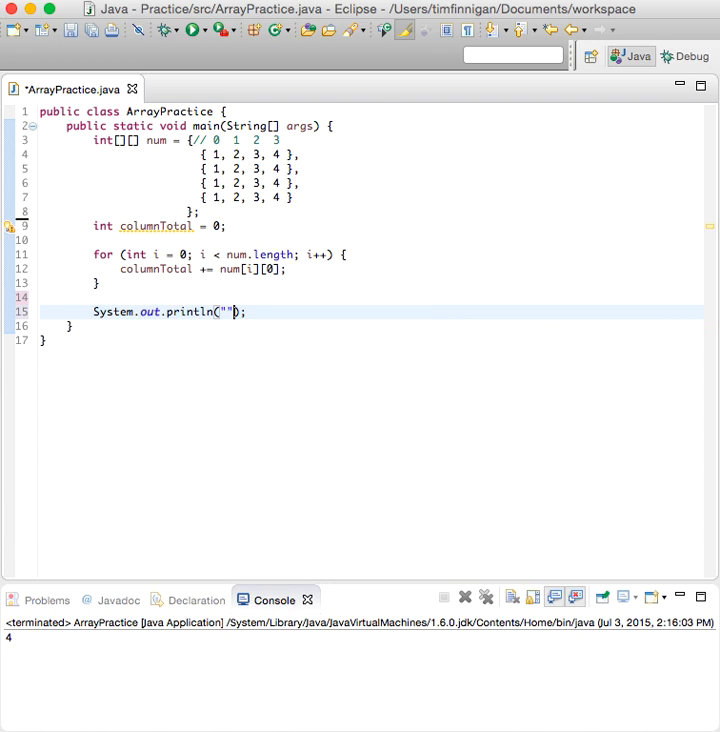
text(columnTotal)
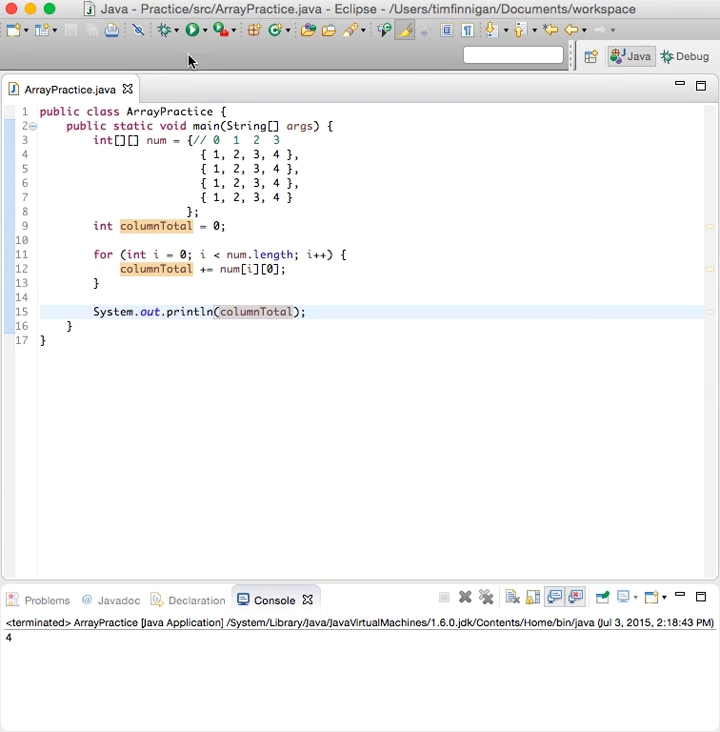
mouse_move(232, 164)
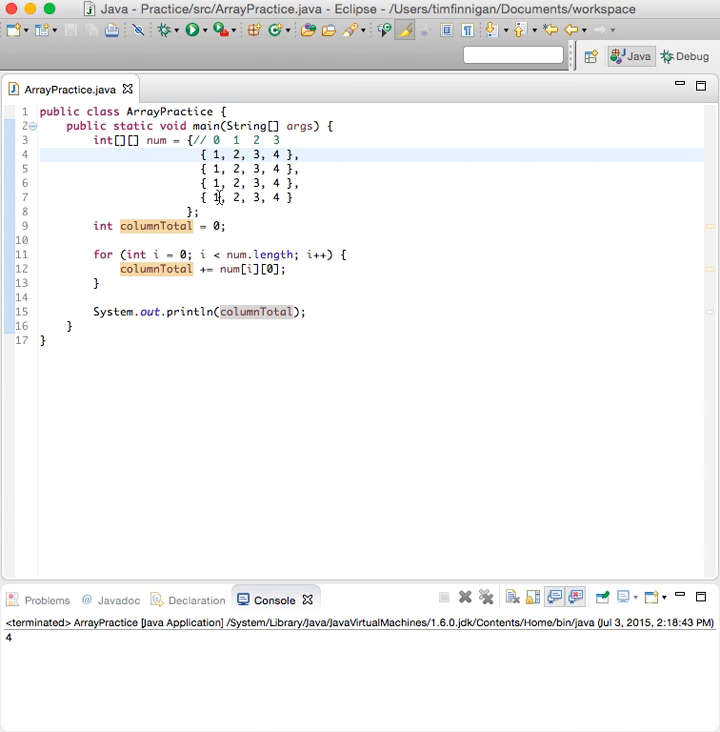
Step: Change the loop to sum num[i][1] so the program prints 8, then begin renaming columnTotal
drag(204, 156, 216, 198)
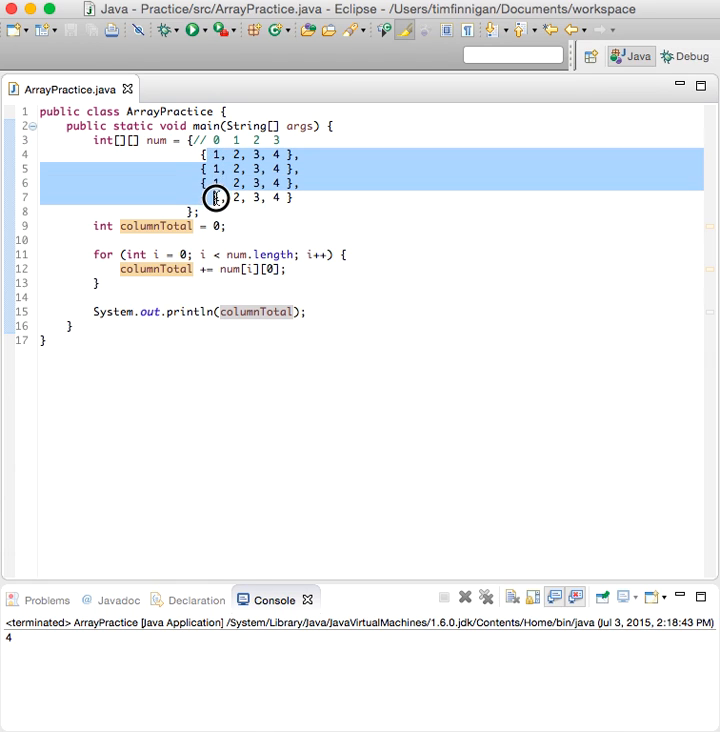
click(270, 268)
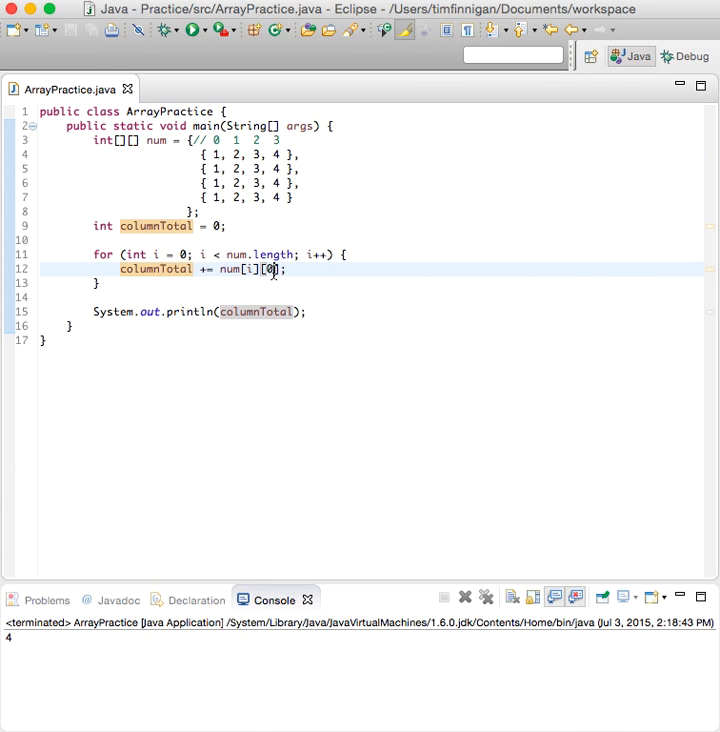
text(1)
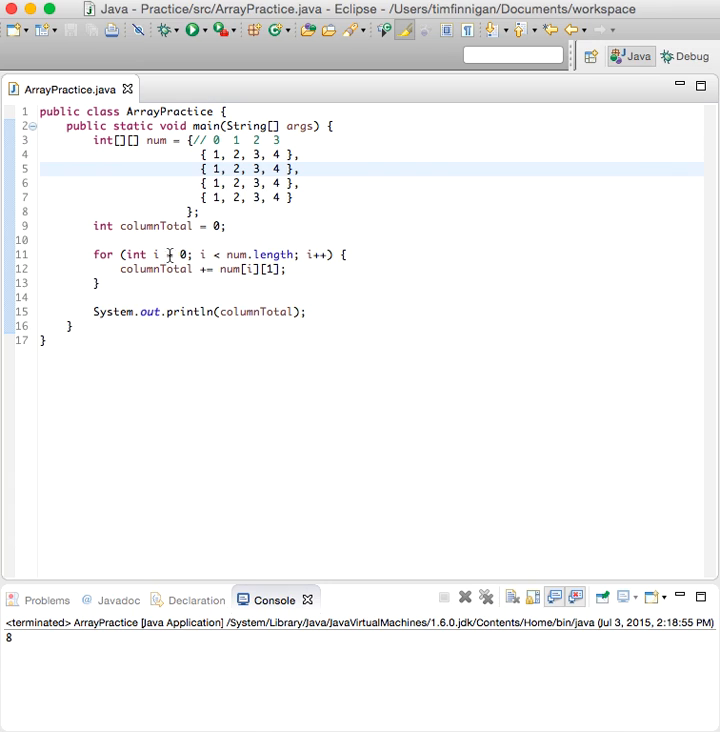
click(148, 228)
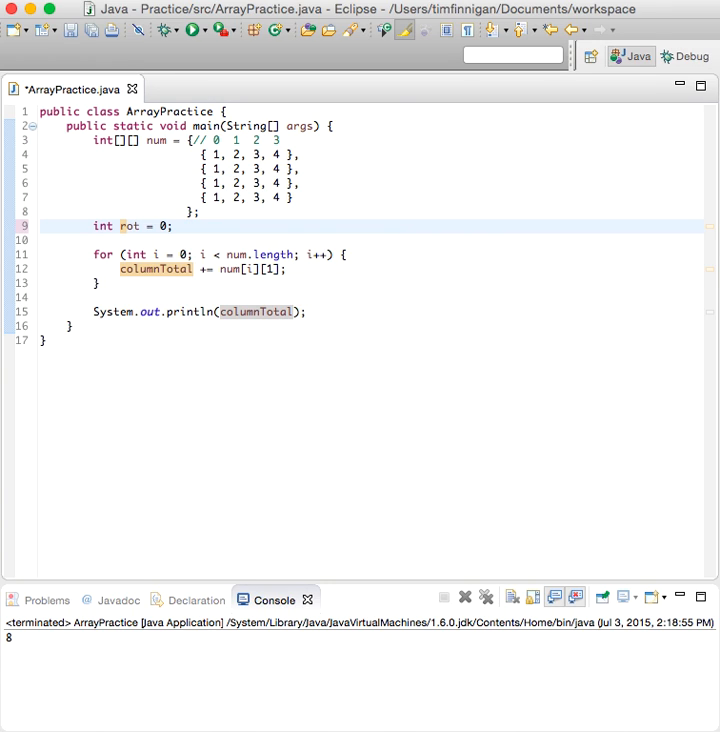
Step: Rename the variable to rowTotal, set row 1 to 1, 5, 3, 4 and sum row num[2], printing 10
text(rowTotal)
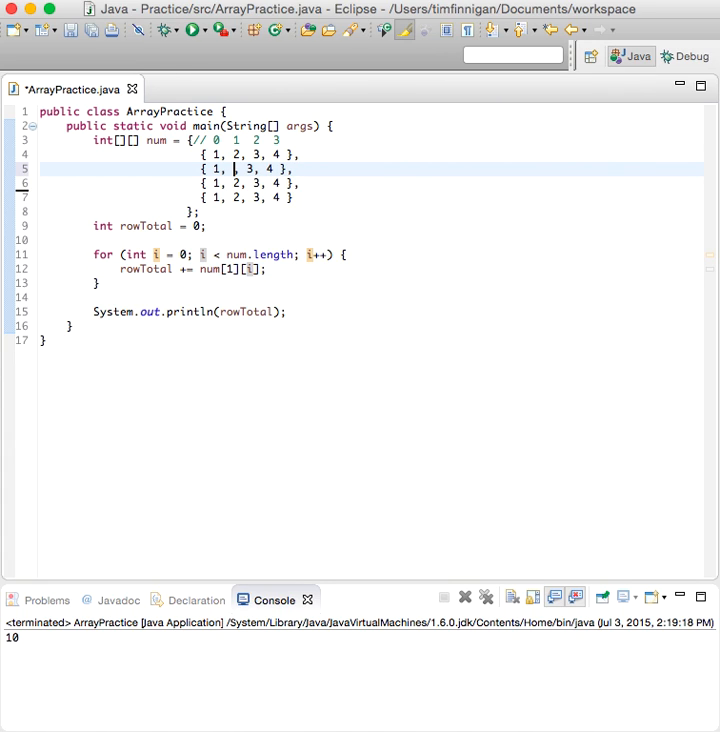
text(5)
click(370, 268)
text(2)
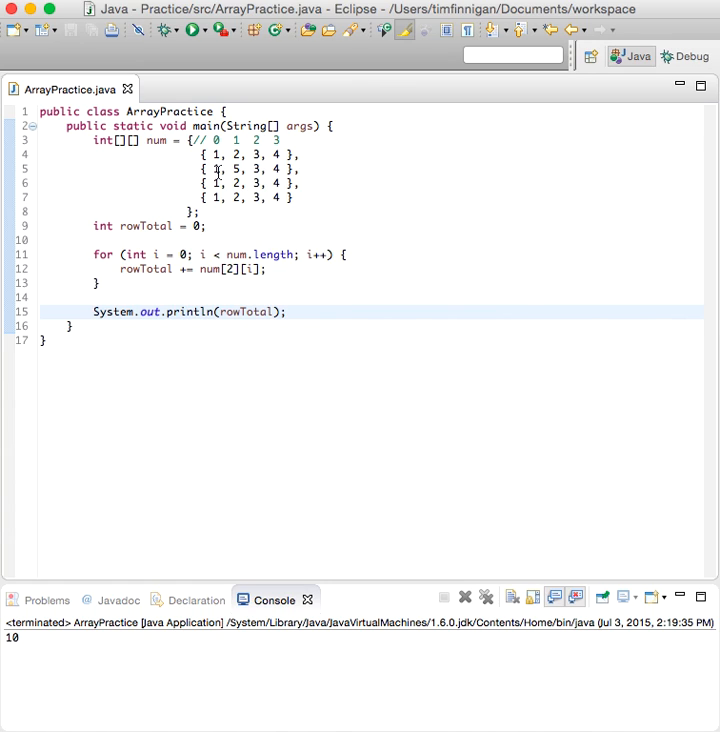
click(288, 312)
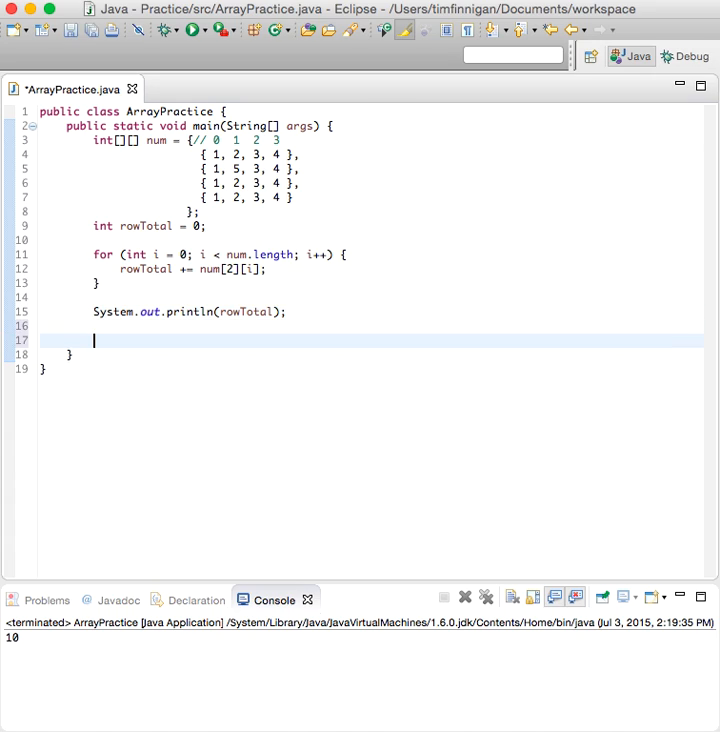
Step: Declare public static int sum(int[][] values) { below main
text(public)
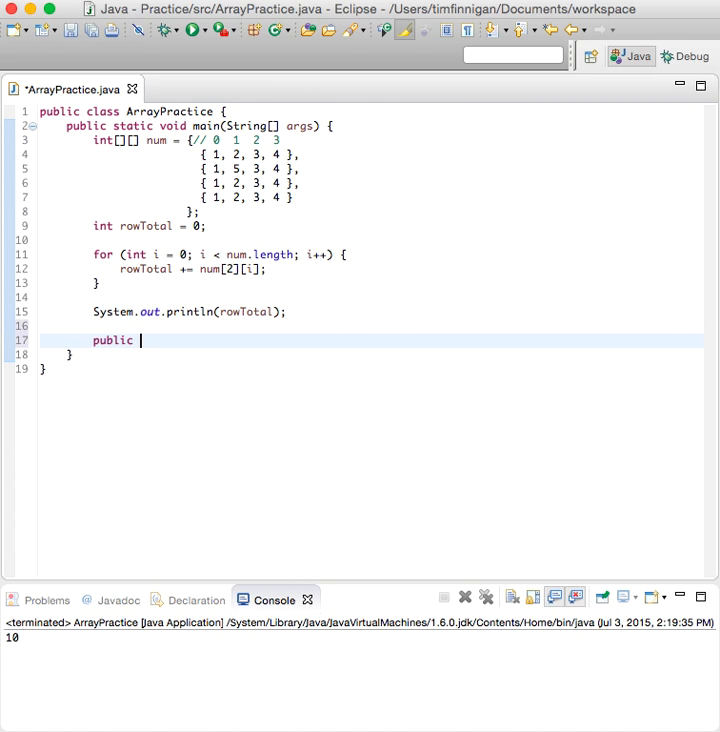
text(static int su)
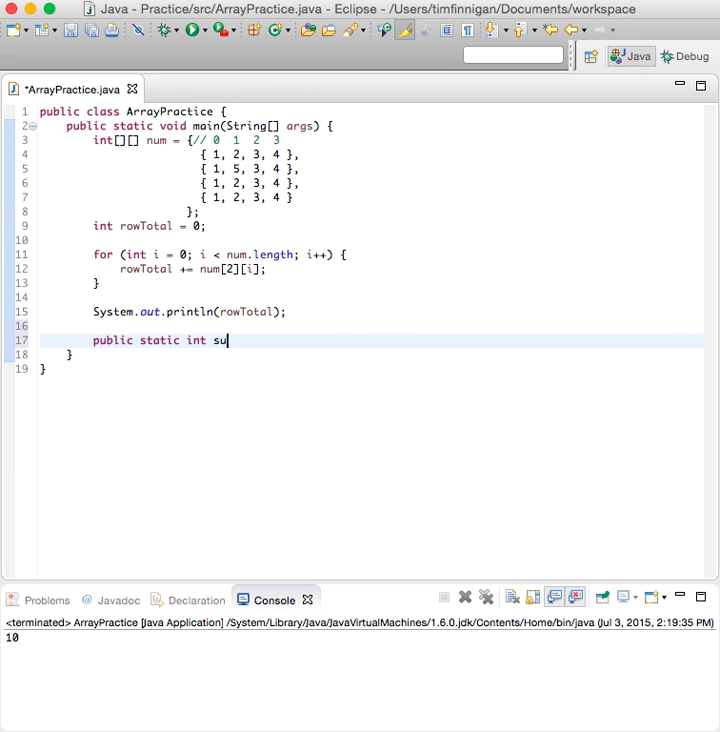
text(m(int)
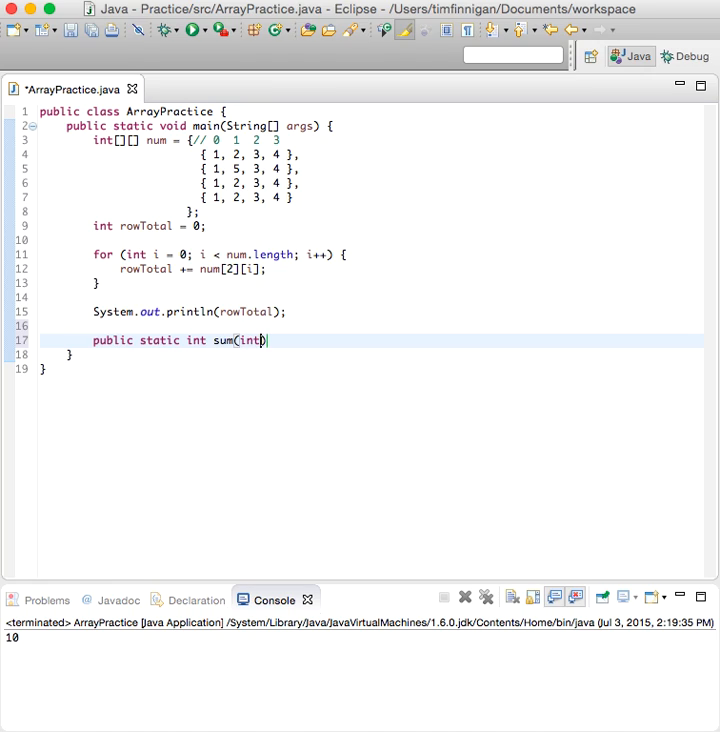
text([])
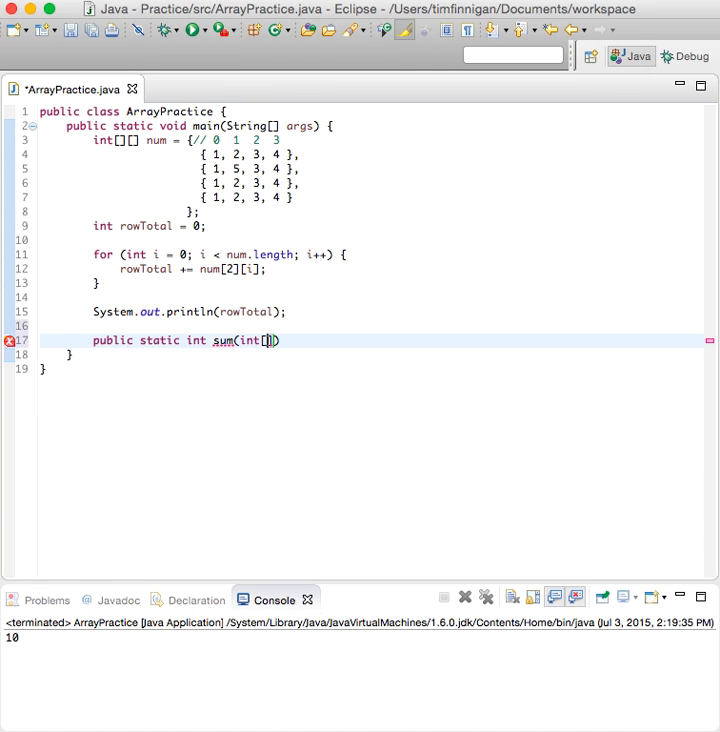
text([])
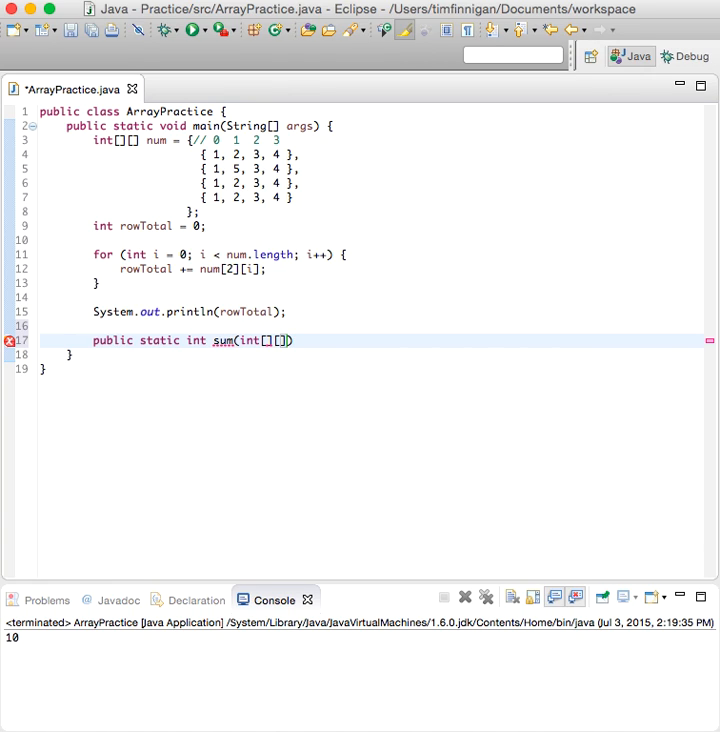
text(val)
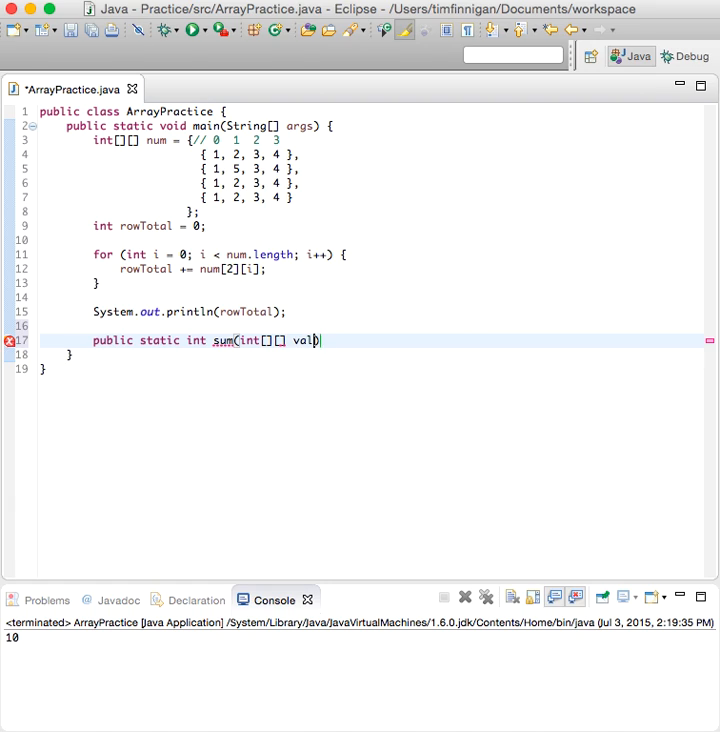
text(ues)
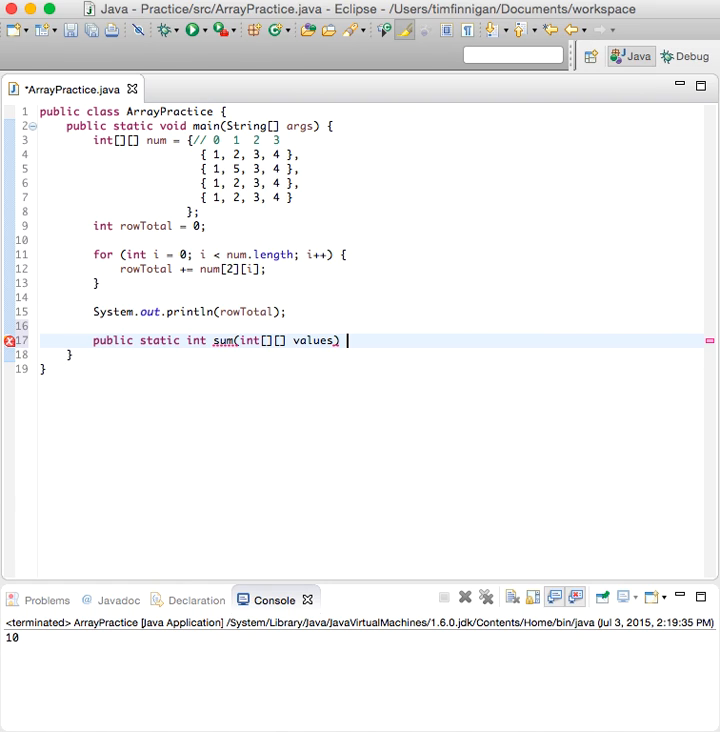
text({)
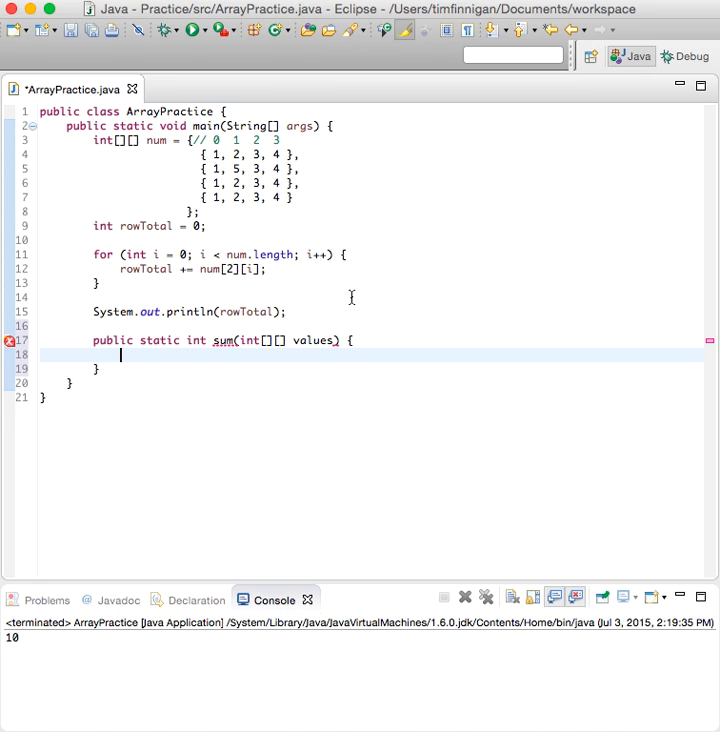
Step: Inside sum, declare int total = 0; and begin a for loop
text(int)
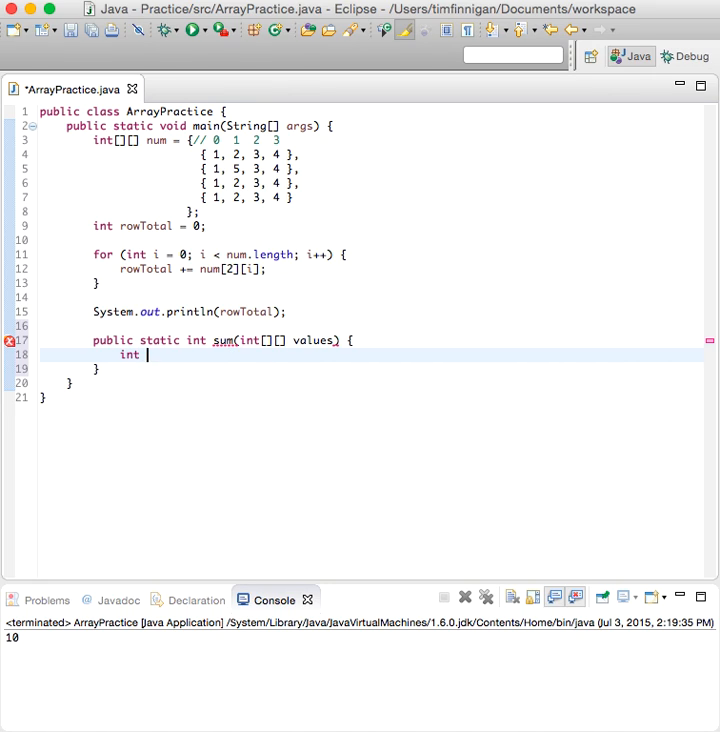
text(total = 0;)
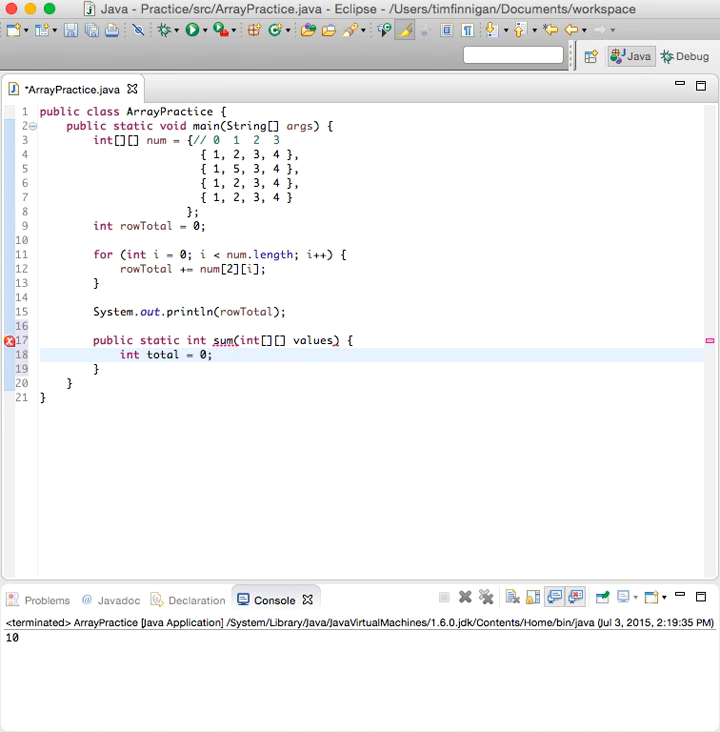
text(for)
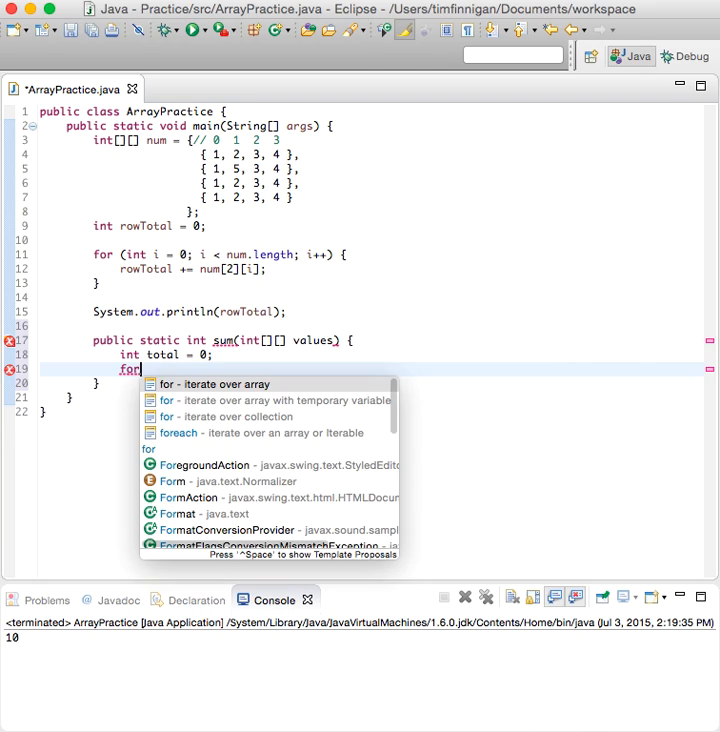
Step: Nest i and j loops over values adding total += values[i][j];
click(220, 384)
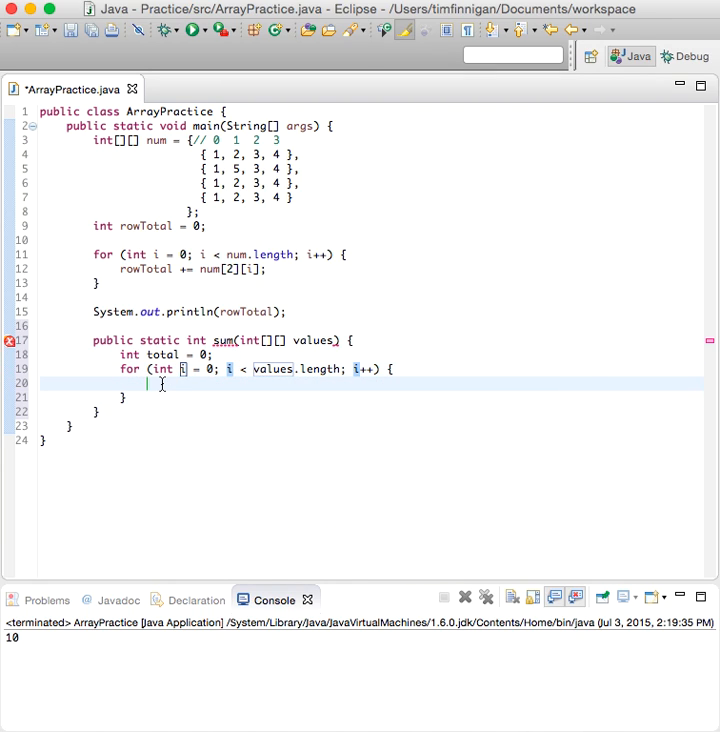
click(160, 388)
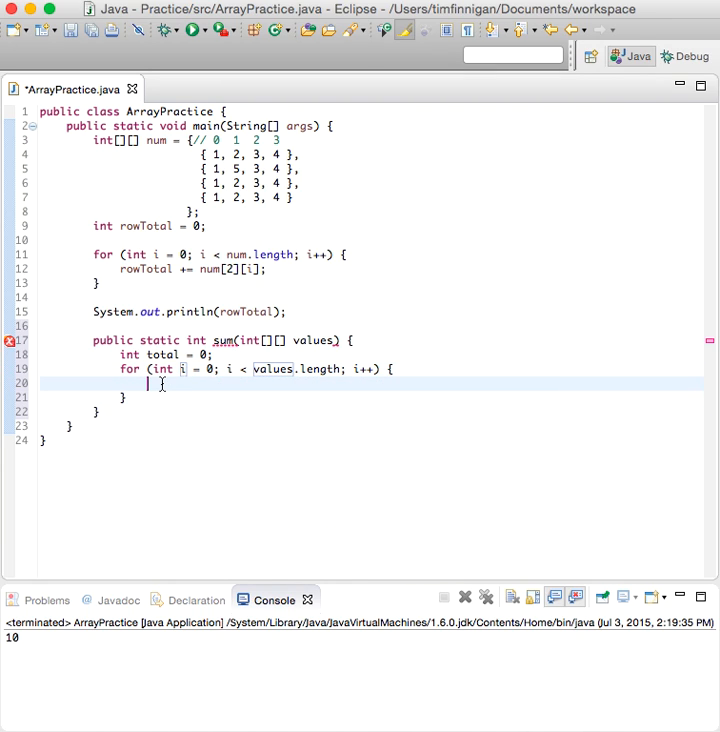
text(f)
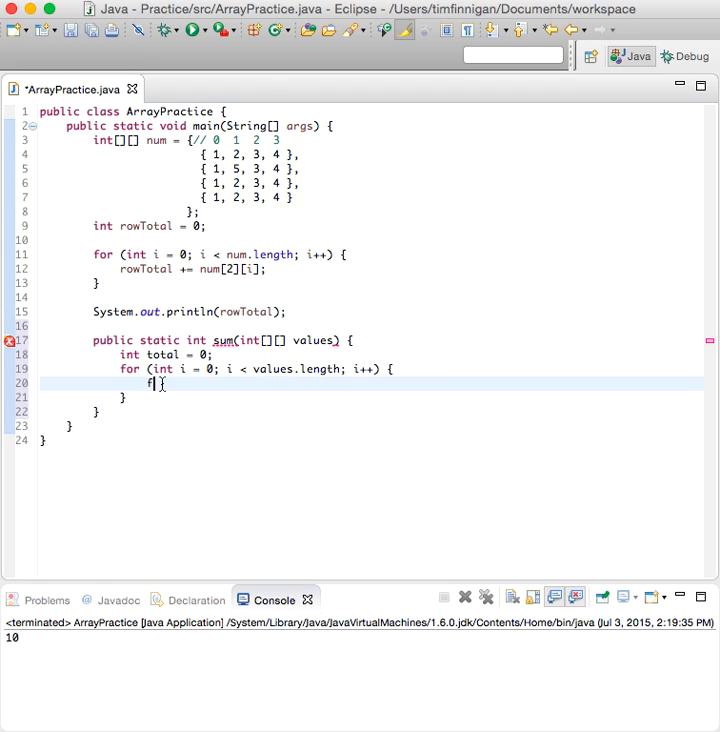
text(for (int j = 0; j < values.length; j++) {)
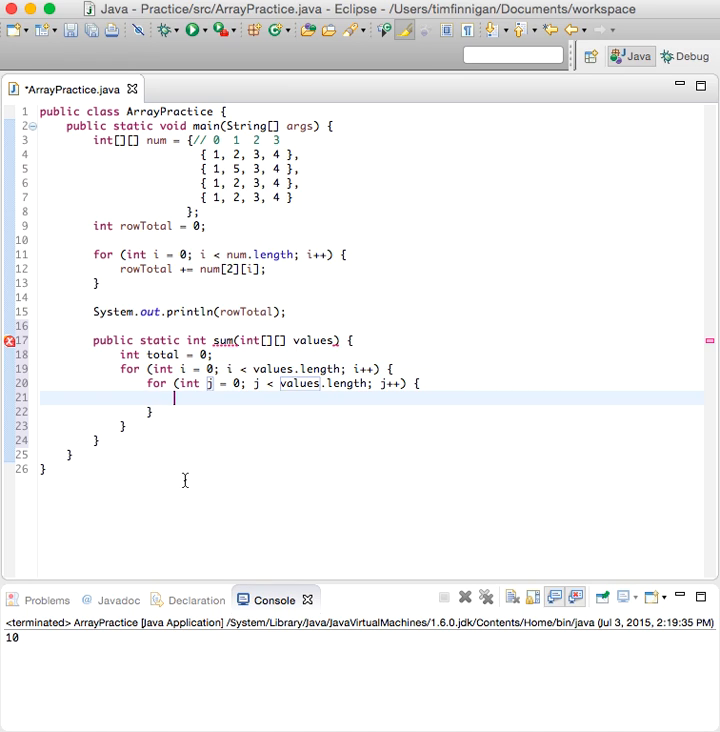
text(total += values)
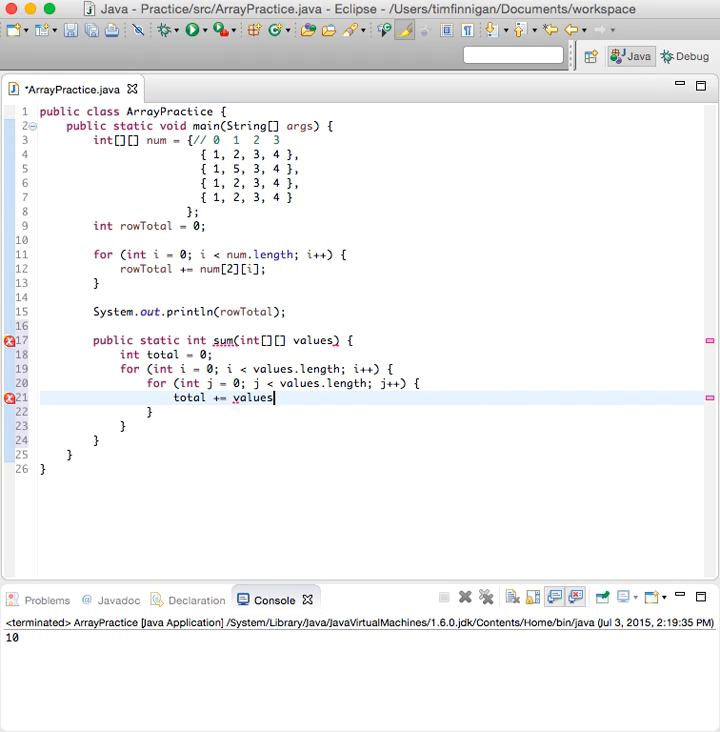
text([i][j];)
click(370, 326)
text(})
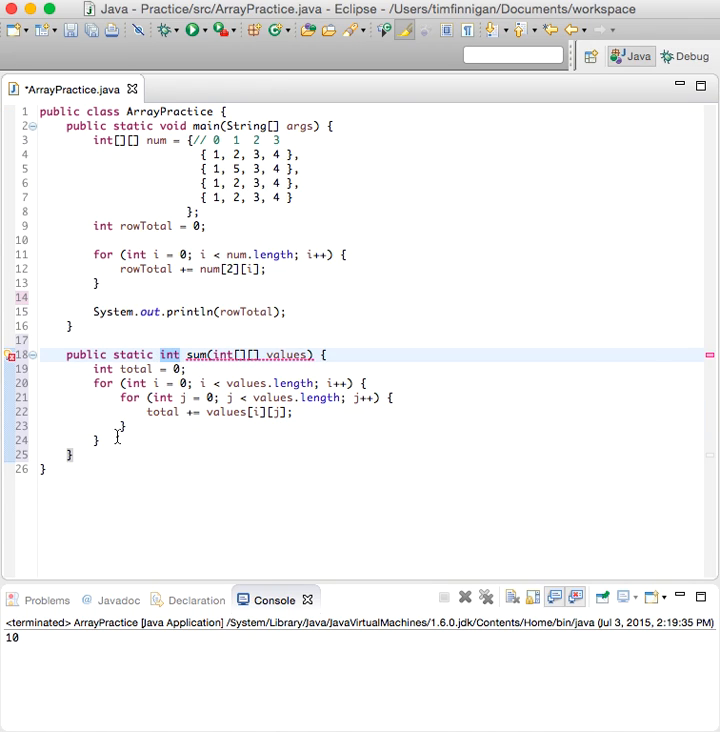
Step: End sum with return total; and start a new line in main after println(rowTotal)
text(return)
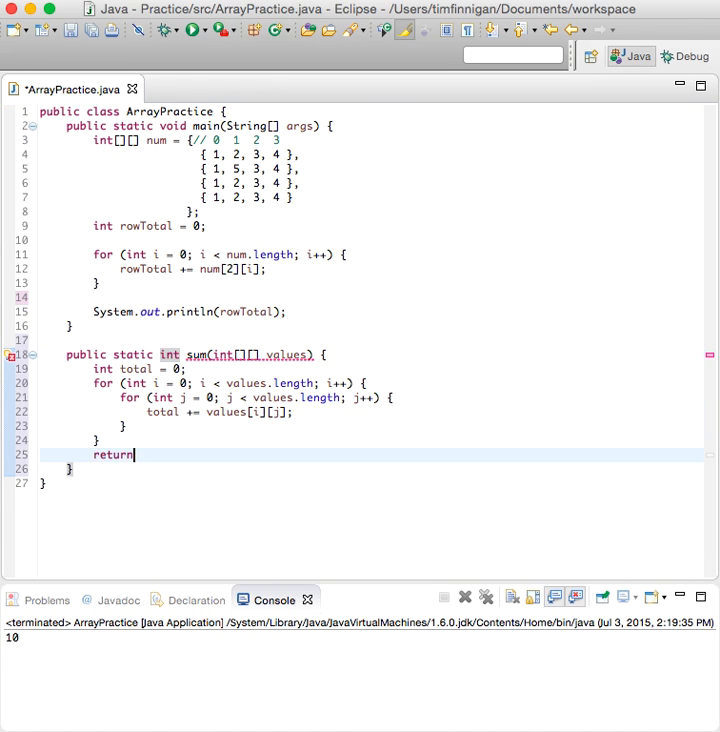
text(total)
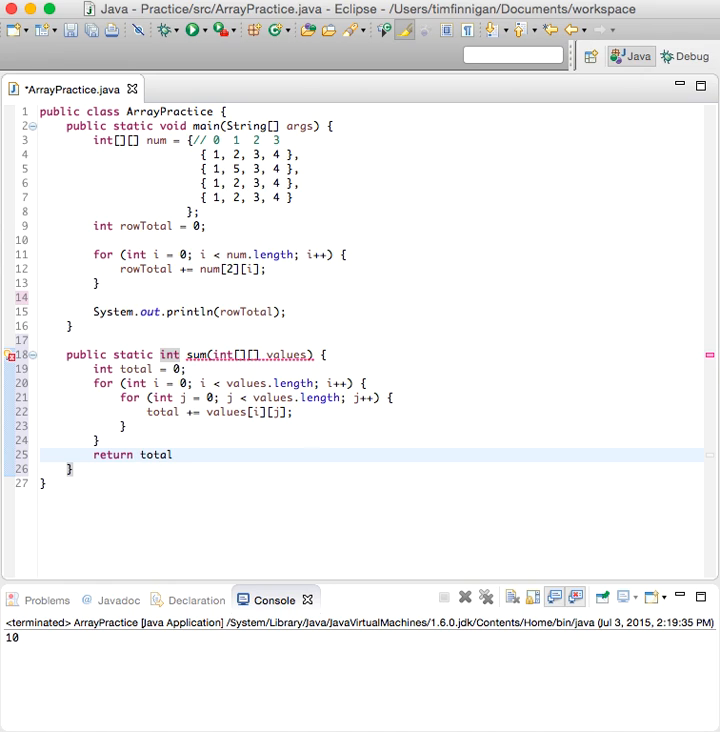
click(284, 312)
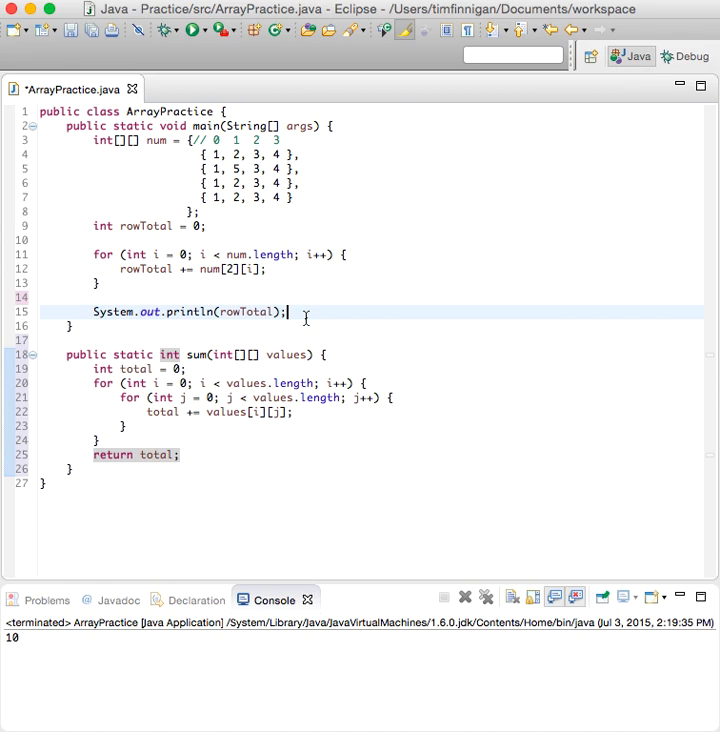
key(Return)
text(int )
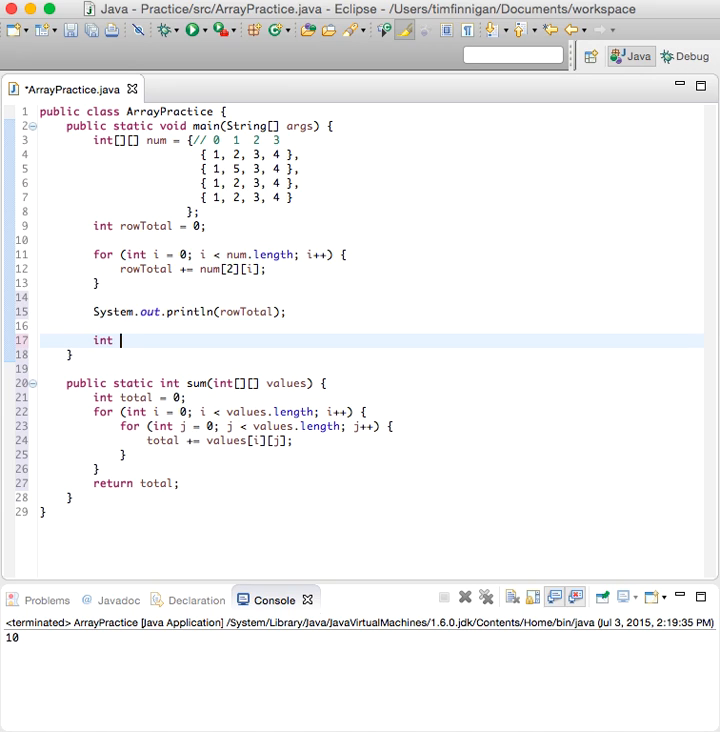
Step: Set int total = sum(num); print total, and run so the console shows 43
text(total = su)
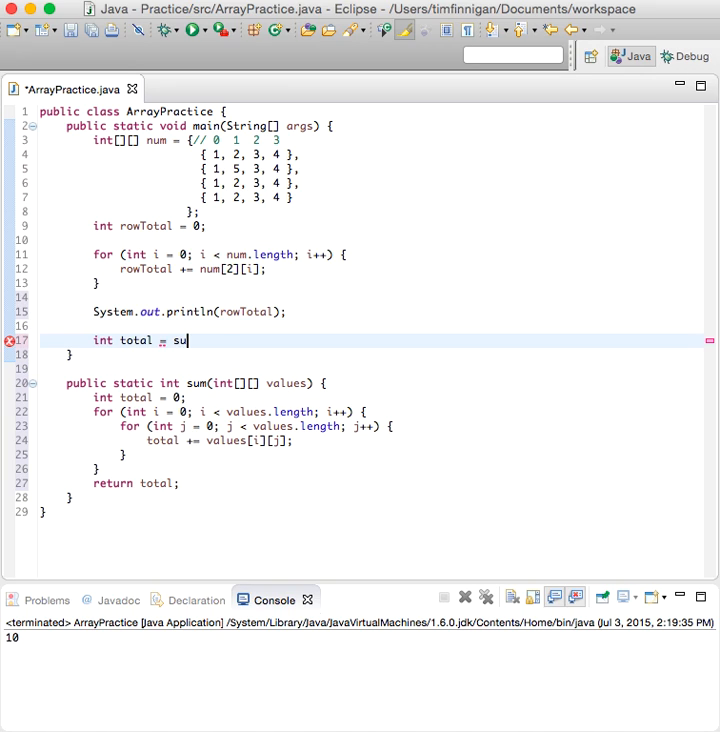
text(m())
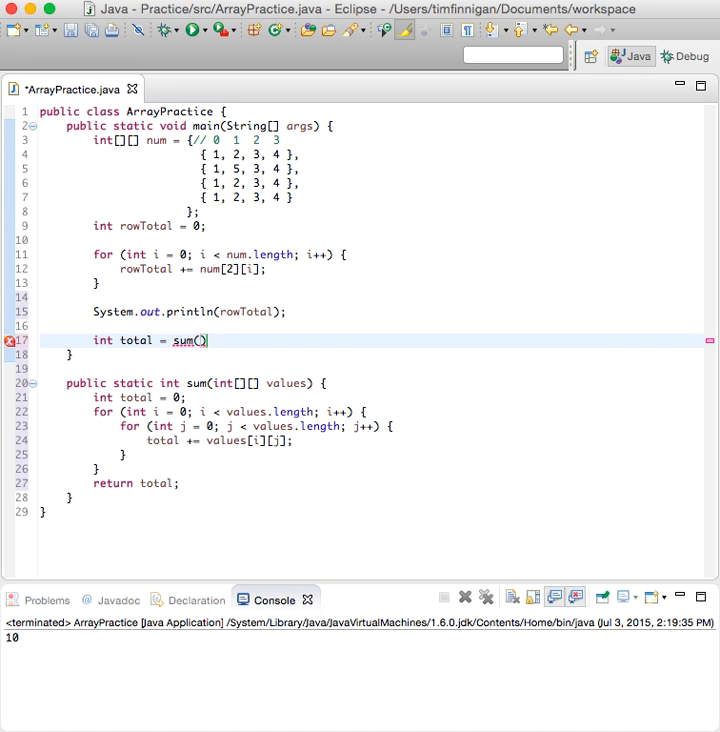
text(num)
text(print)
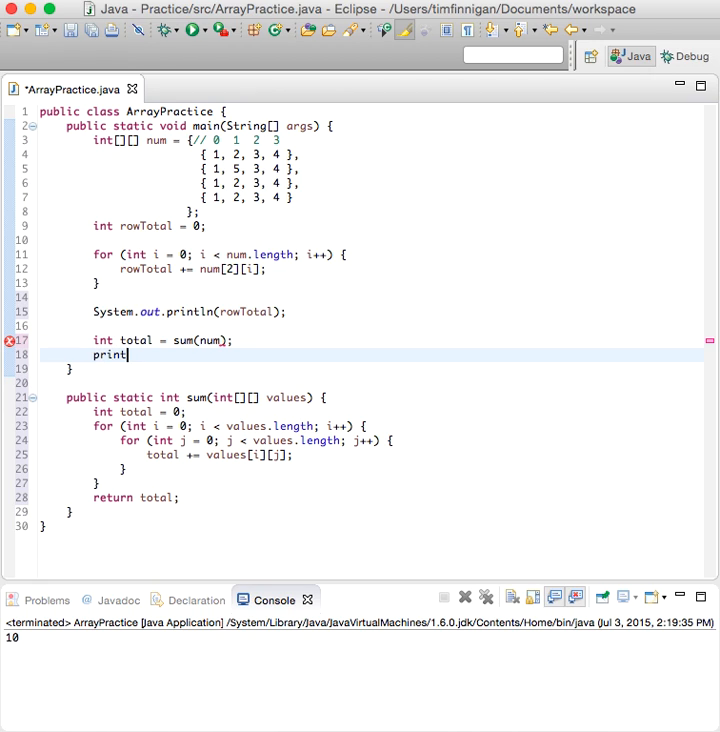
text(System.out.println("");)
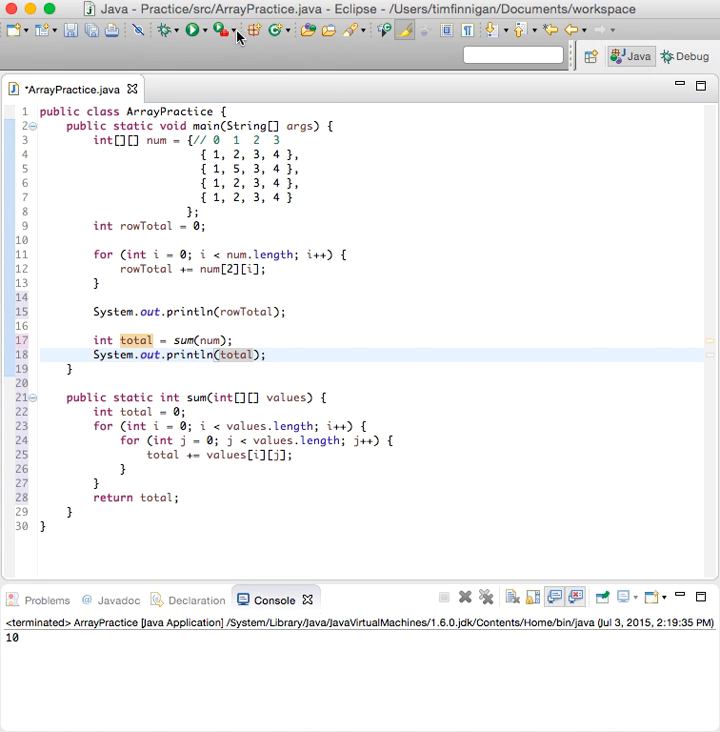
click(196, 30)
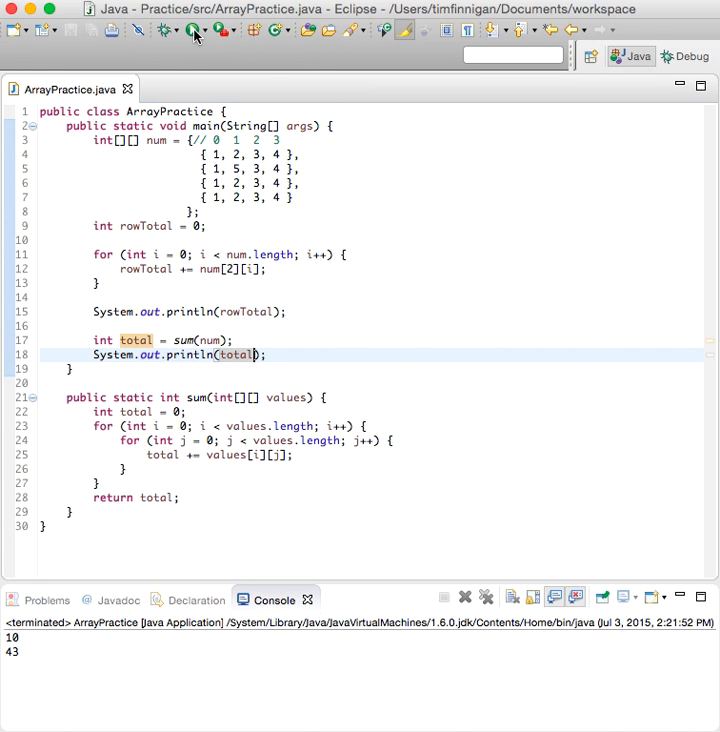